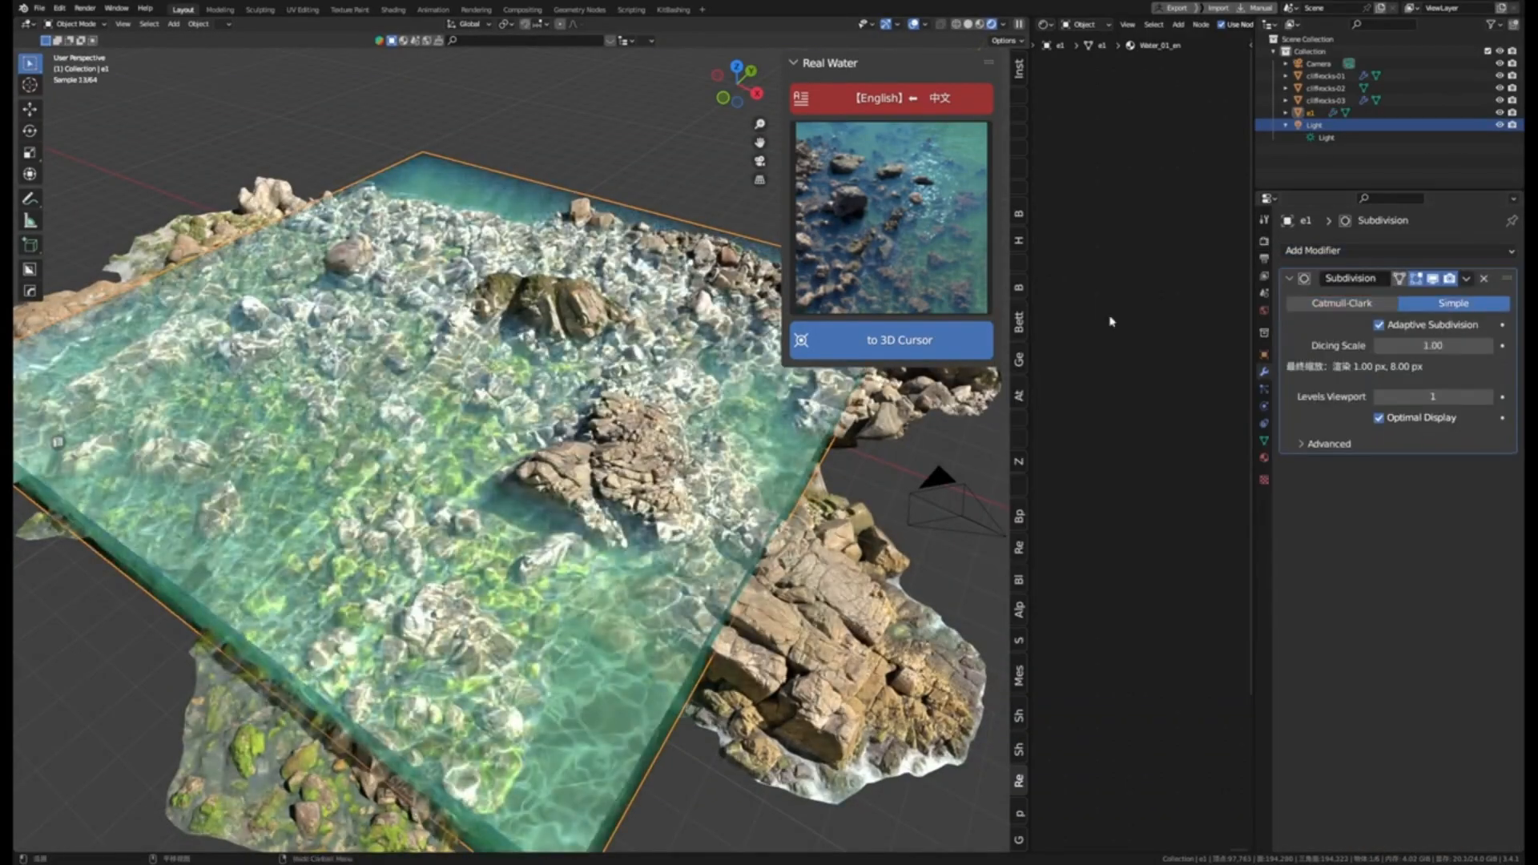
# Select the scene's Sun light in the Outliner to show its light properties.
pyautogui.click(1314, 112)
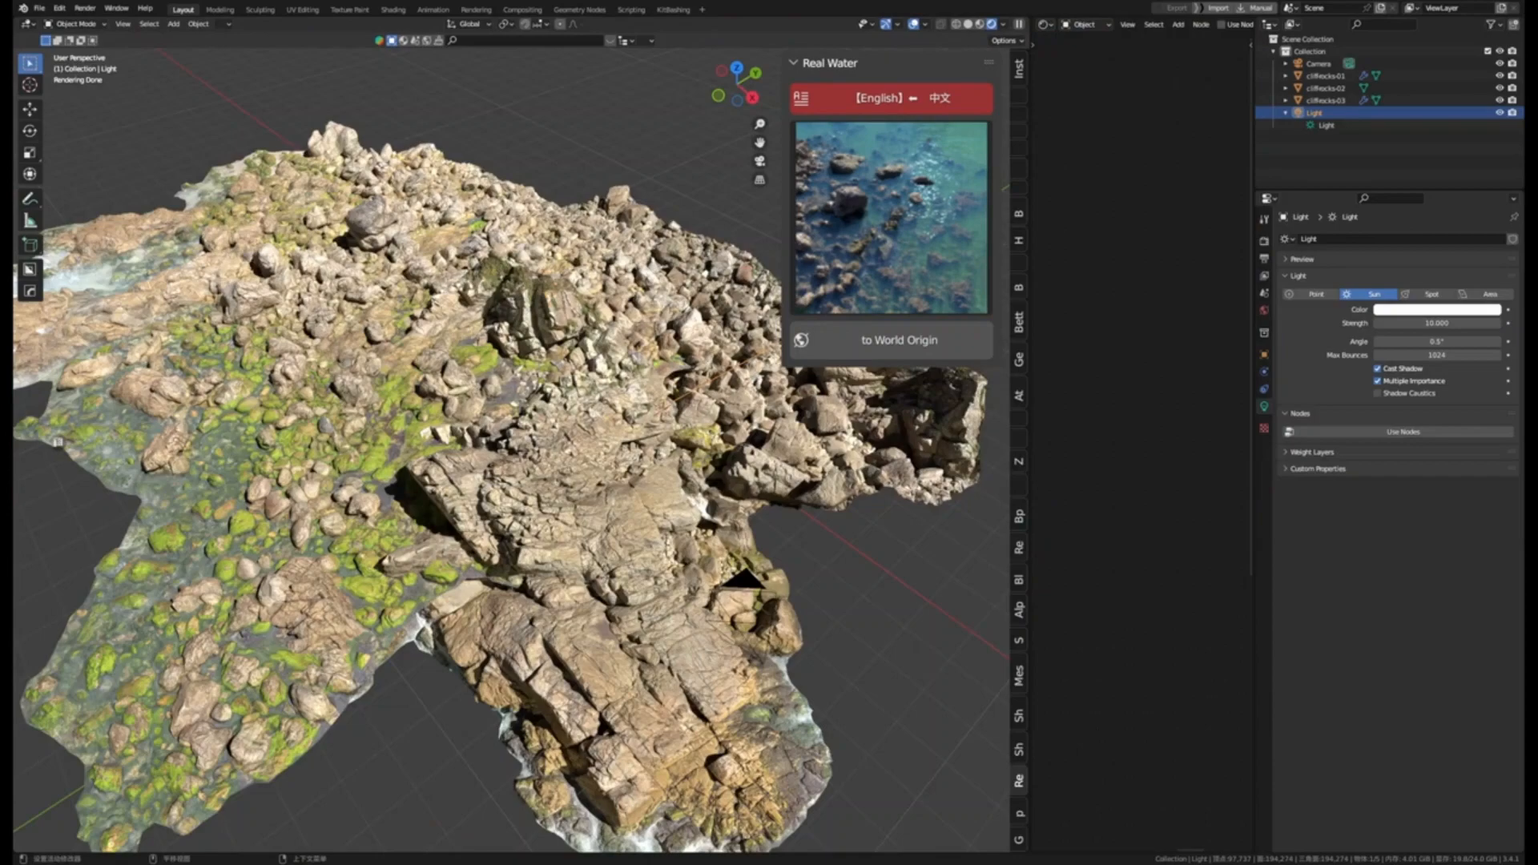
# Make the water plane e1 the active object and view its Cycles render settings.
pyautogui.click(891, 340)
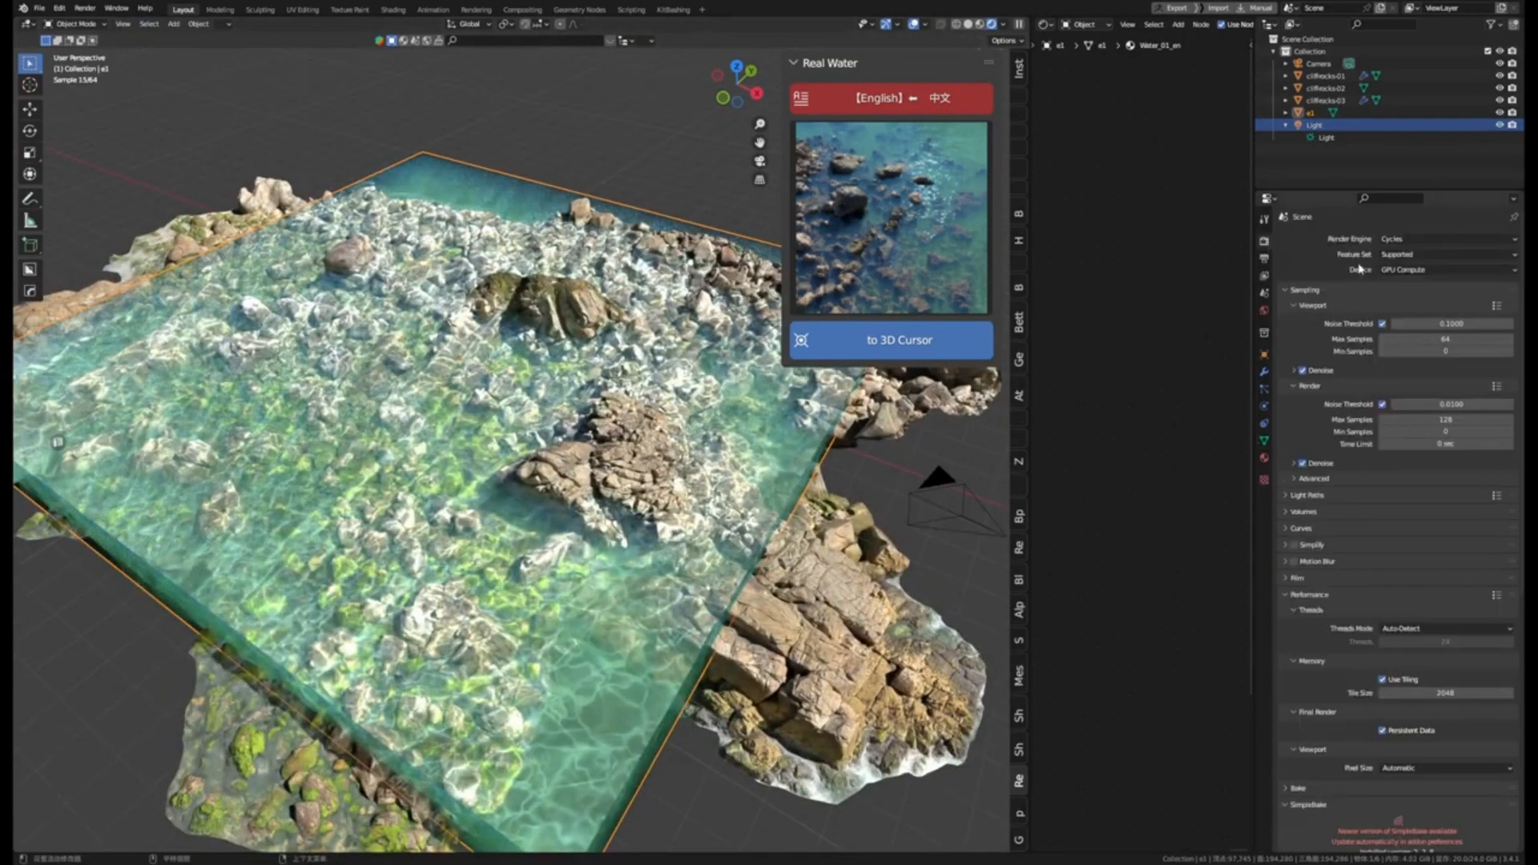
# Switch Cycles to the Experimental feature set and add a Simple Subdivision modifier to water plane e1.
pyautogui.click(1264, 373)
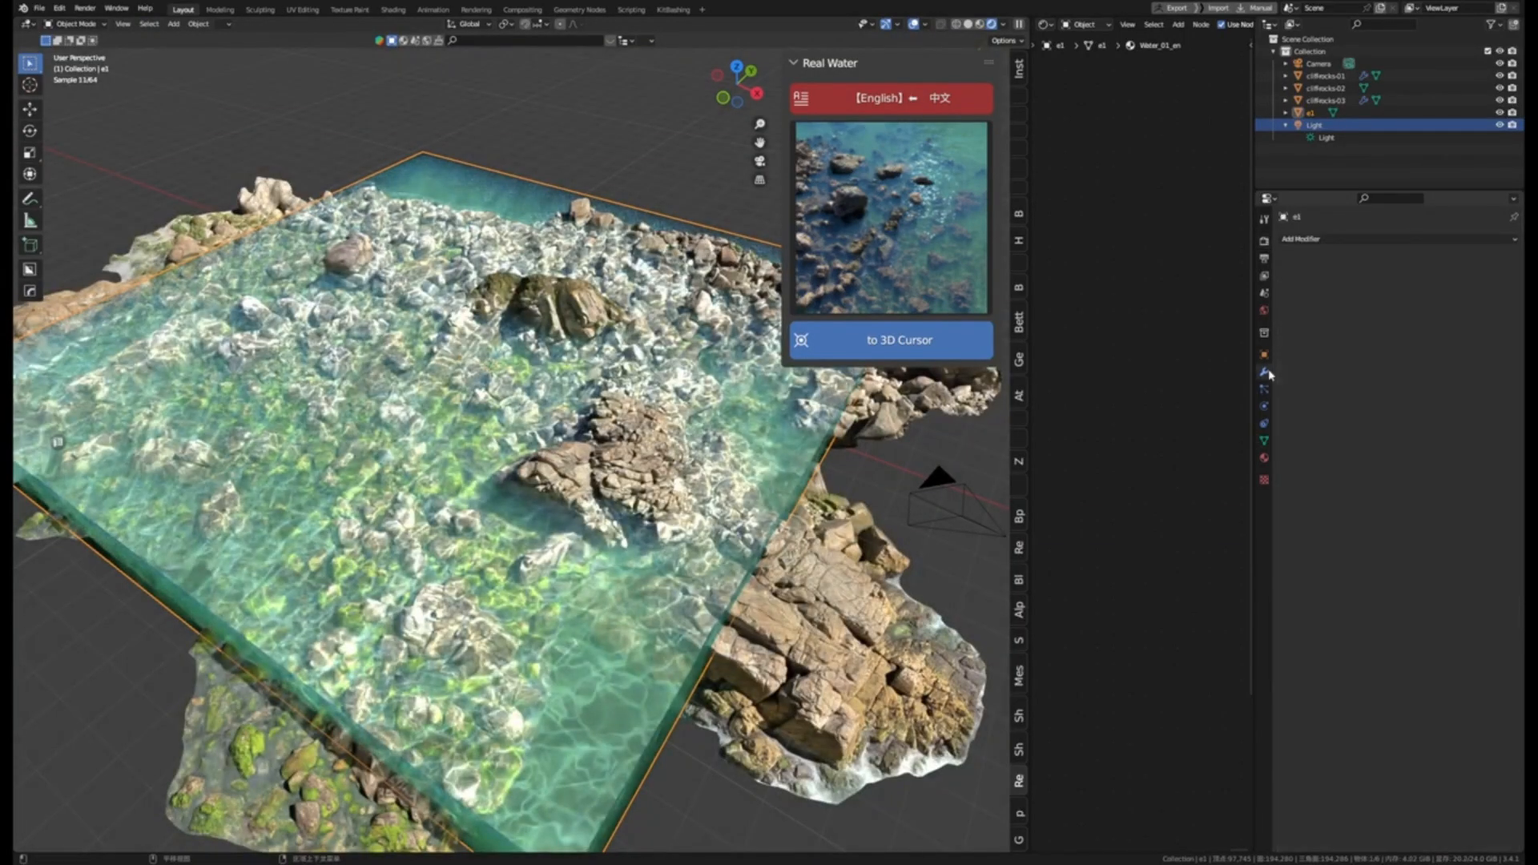
pyautogui.click(1265, 235)
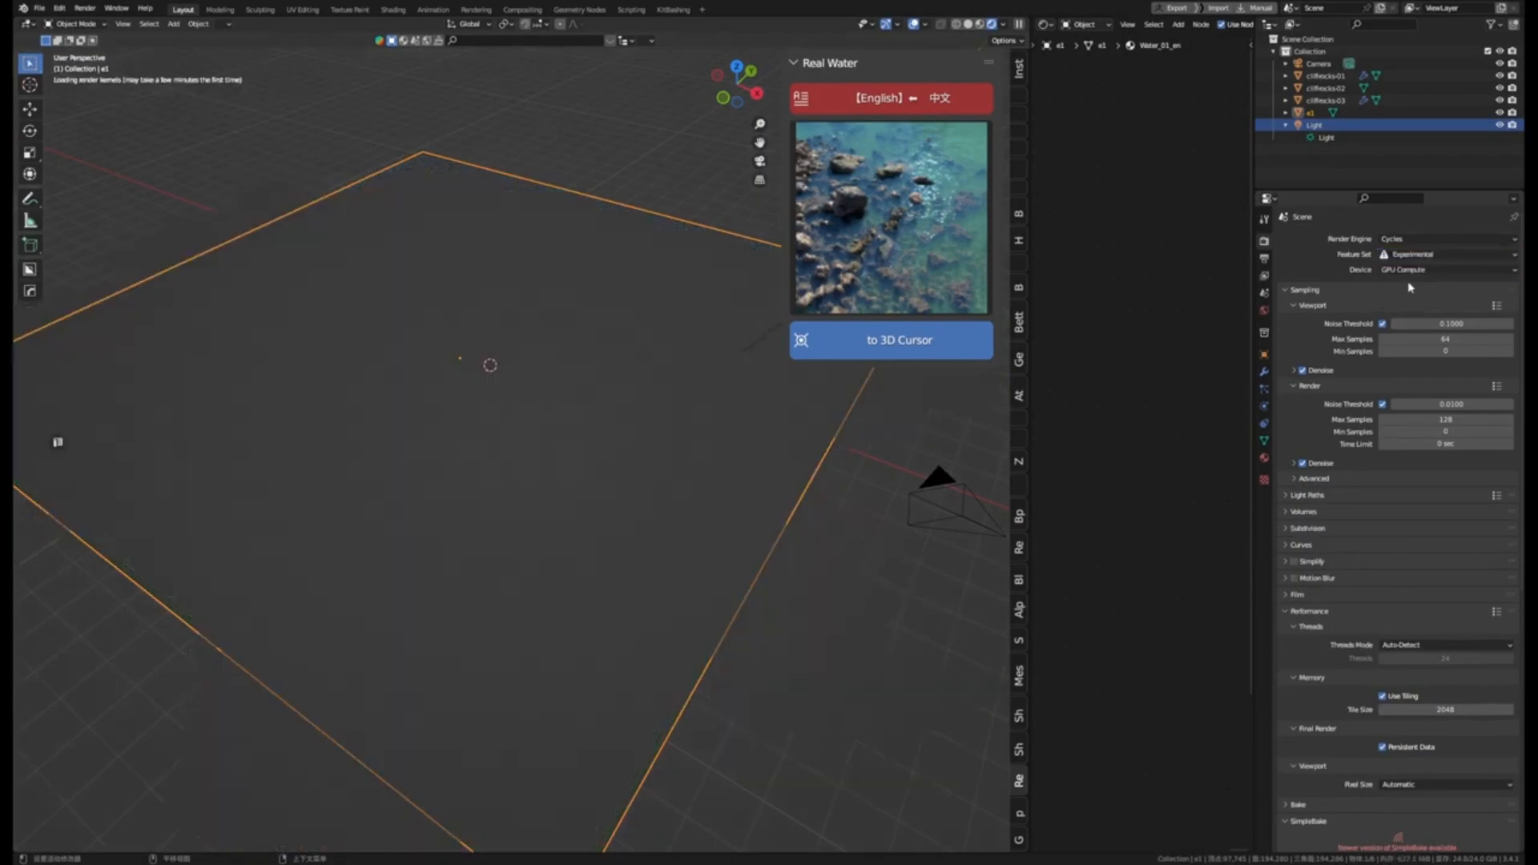
pyautogui.click(1264, 372)
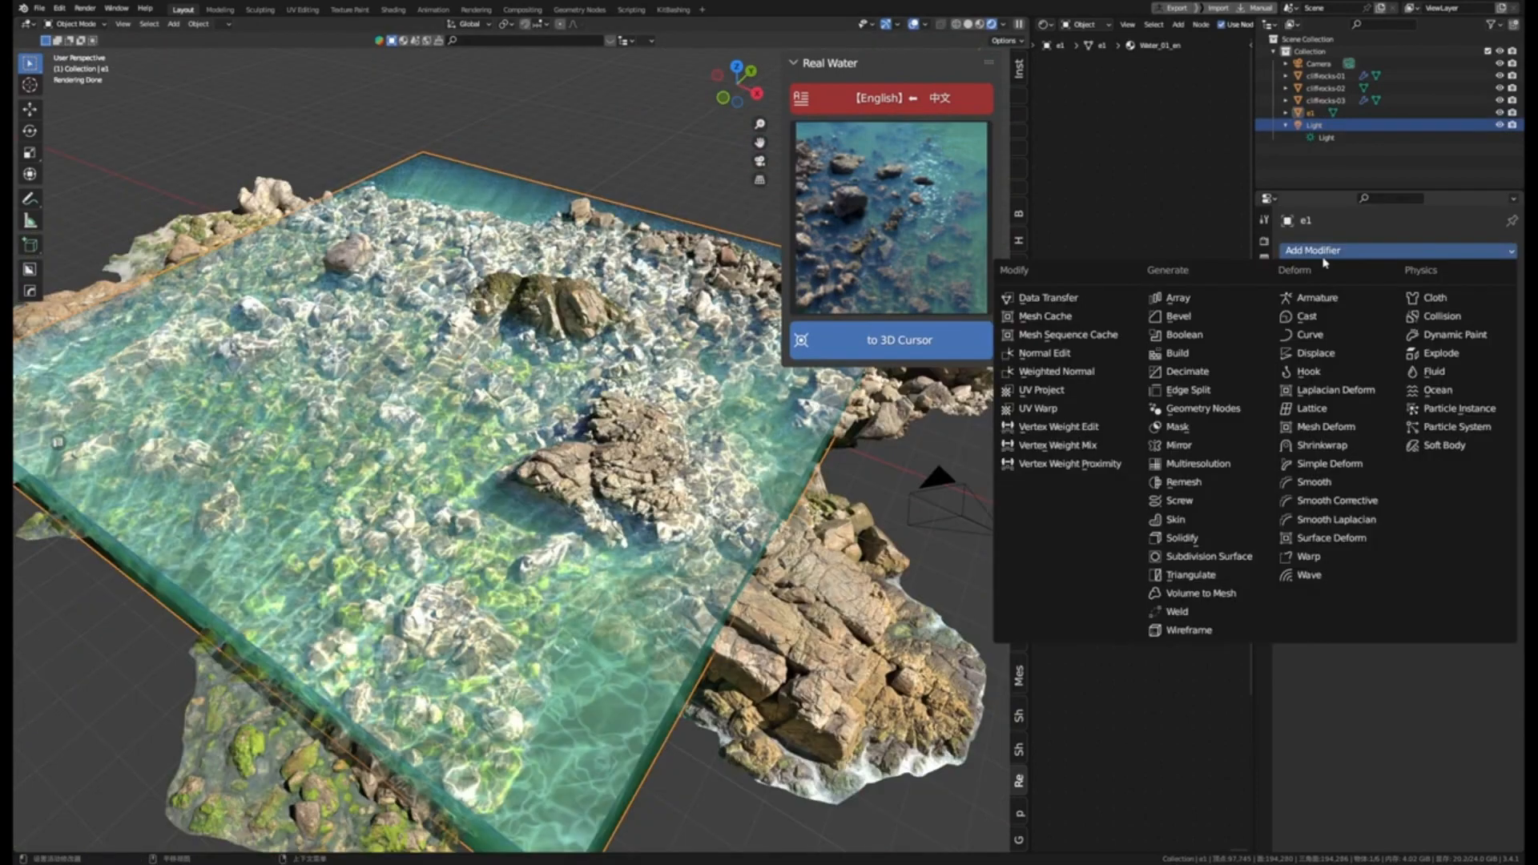
pyautogui.click(1202, 556)
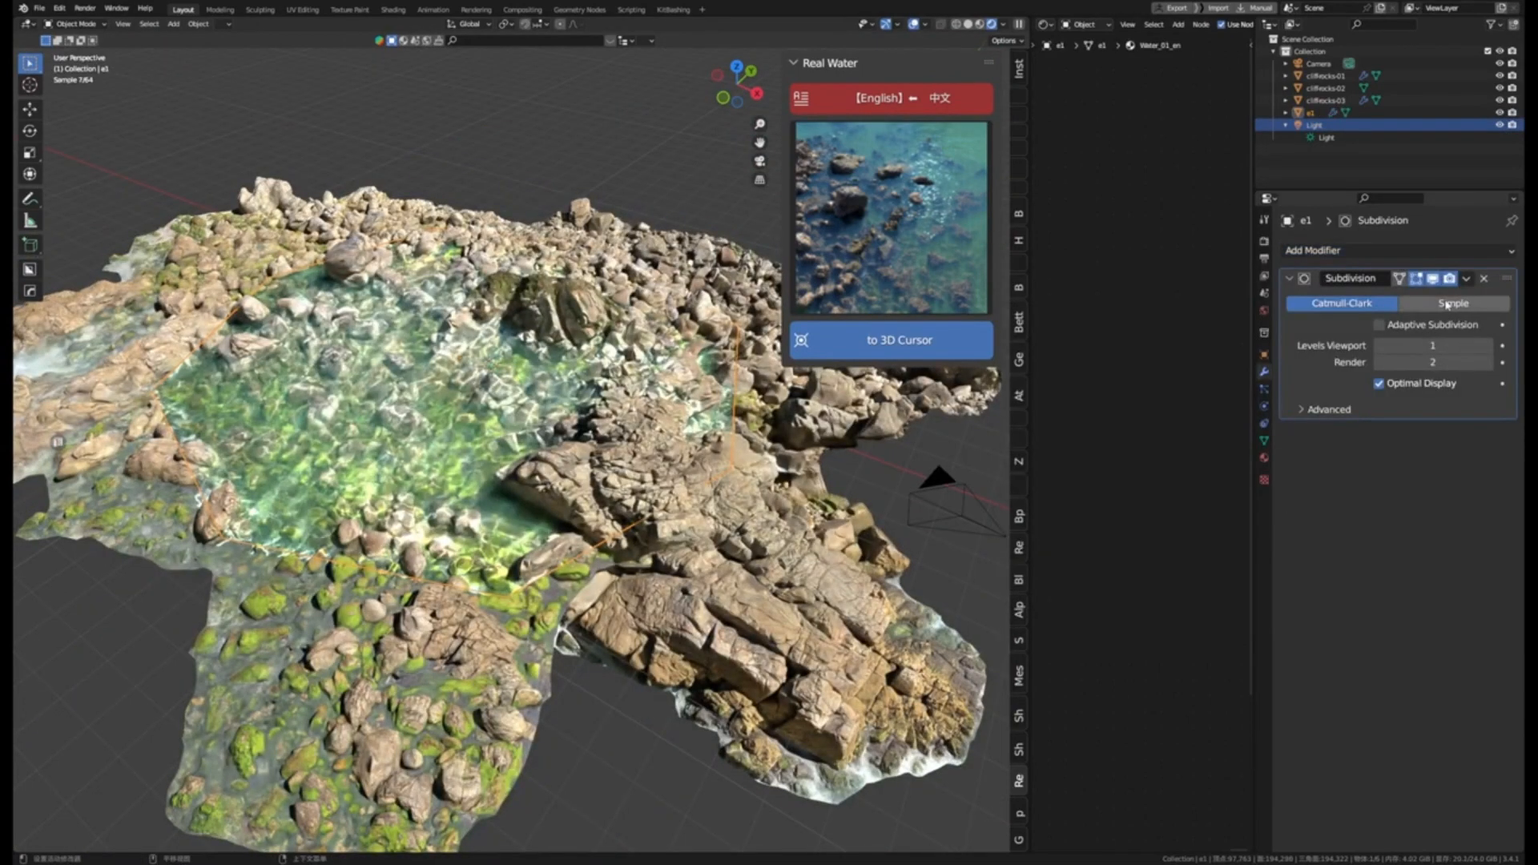